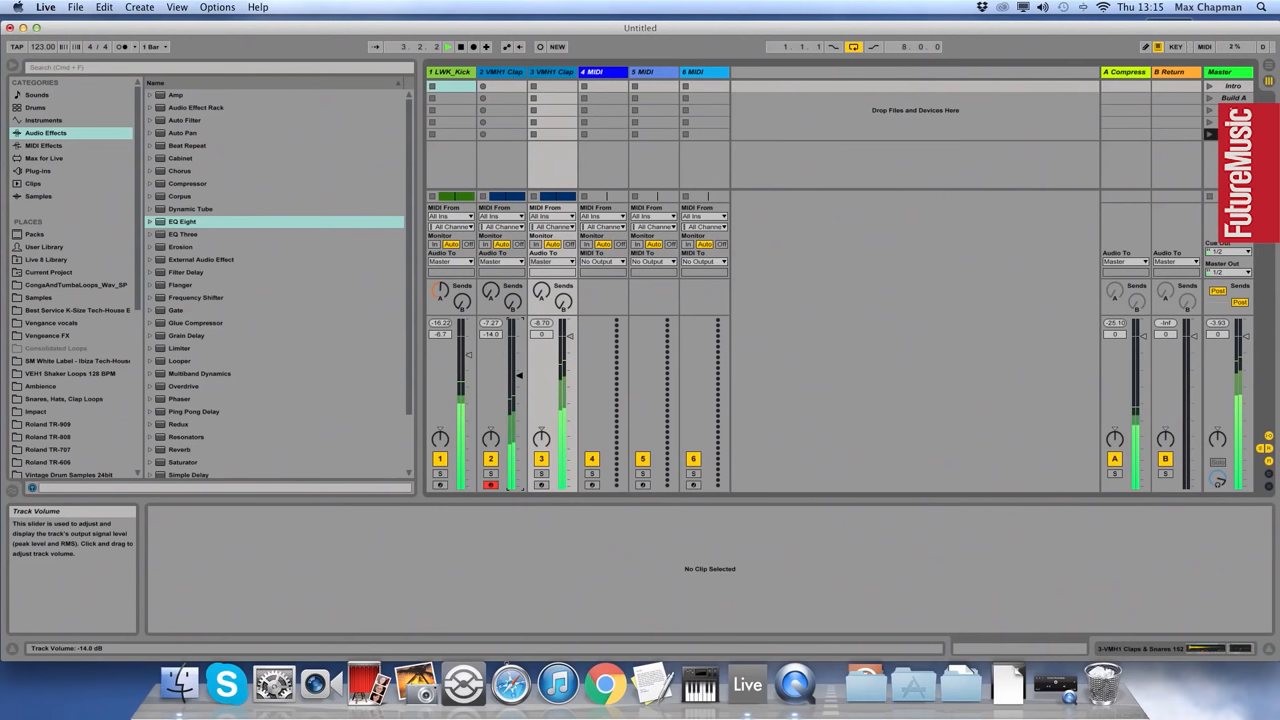
- Drag the track 3 clap fader down to -24.0 dB in the Session mixer
drag(540, 375, 540, 403)
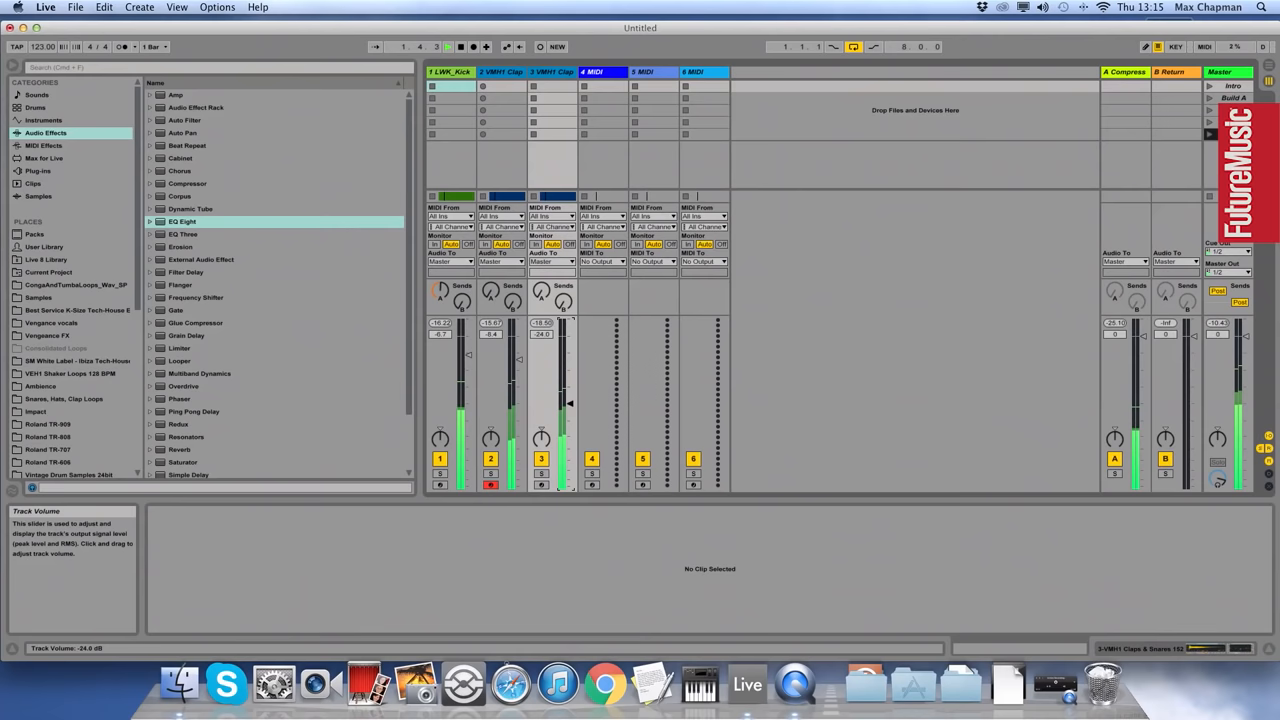